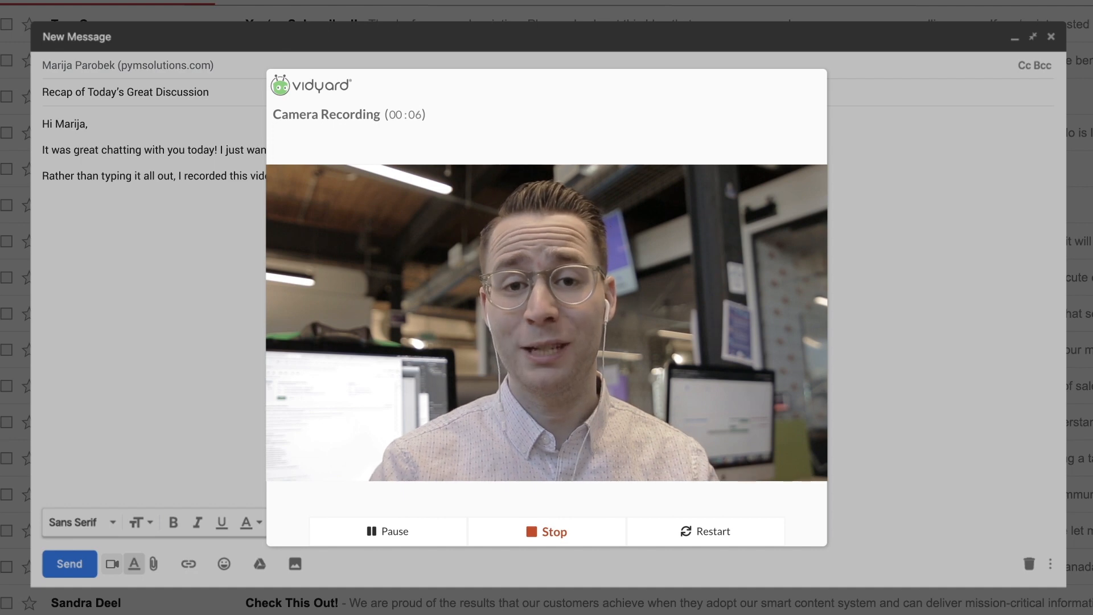
Open the Share dialog for the TITAN | Product Video from its edit page
{"action": "left_click", "coordinate": [547, 531]}
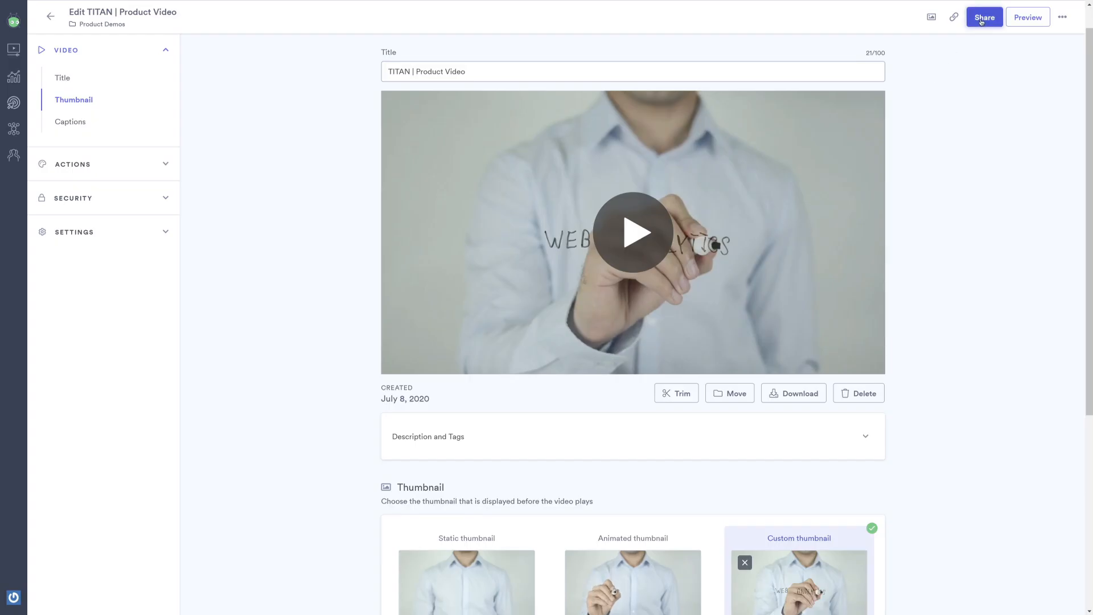
{"action": "left_click", "coordinate": [985, 16]}
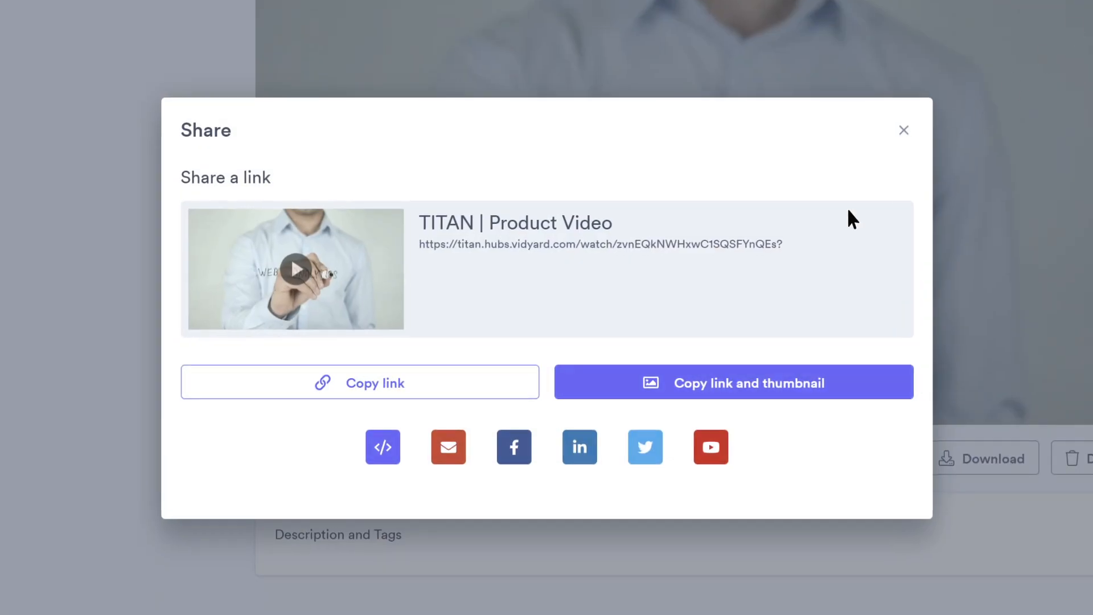
{"action": "mouse_move", "coordinate": [644, 457]}
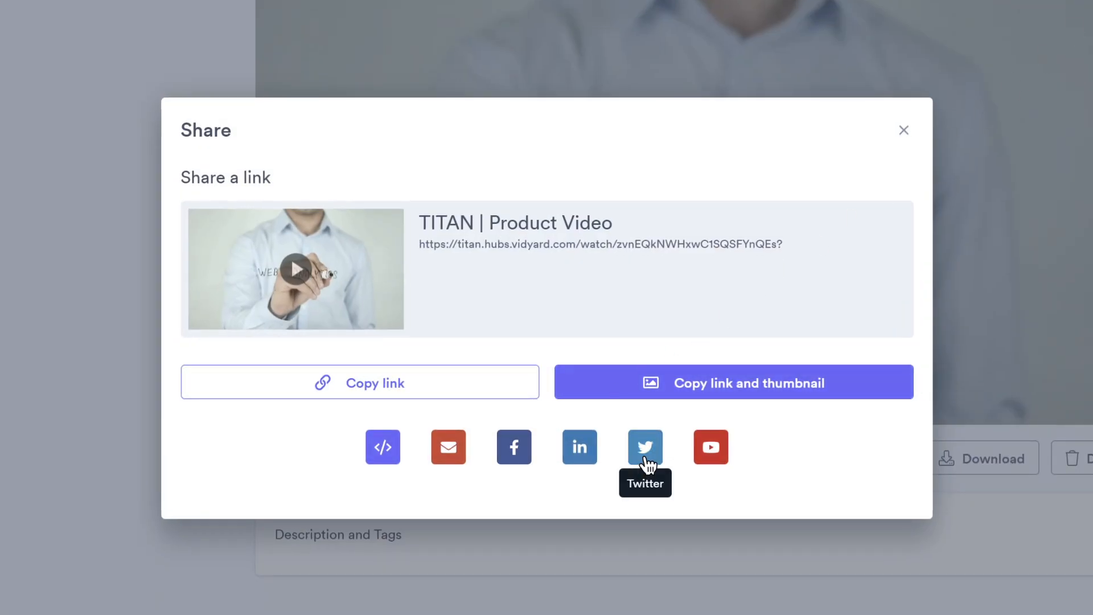
{"action": "mouse_move", "coordinate": [580, 464]}
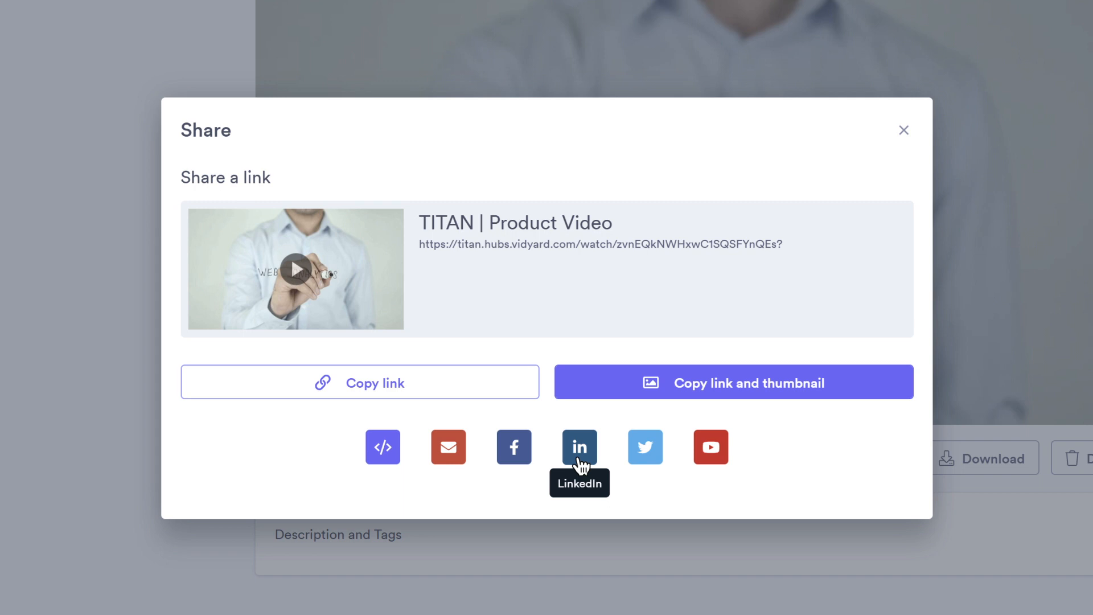
Choose LinkedIn as the sharing destination for the video
{"action": "left_click", "coordinate": [579, 447]}
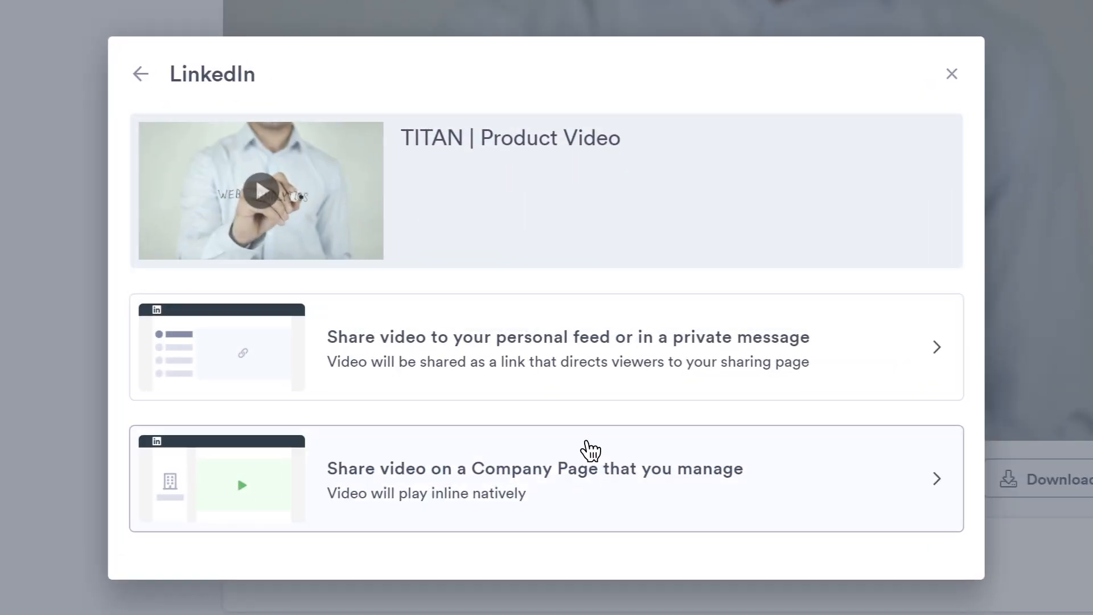
{"action": "mouse_move", "coordinate": [585, 358]}
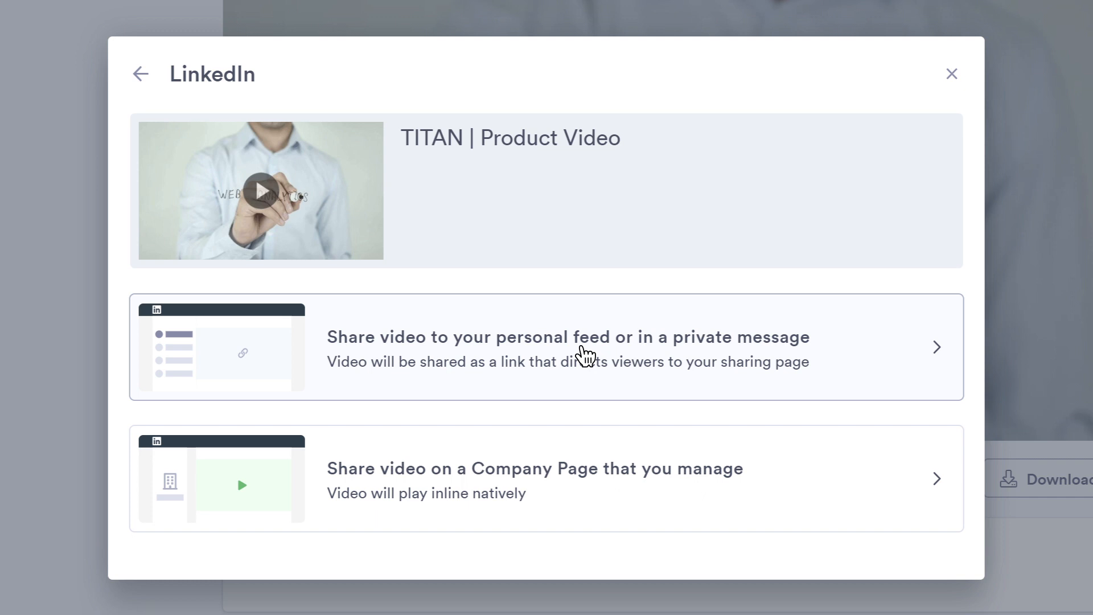
{"action": "mouse_move", "coordinate": [572, 494]}
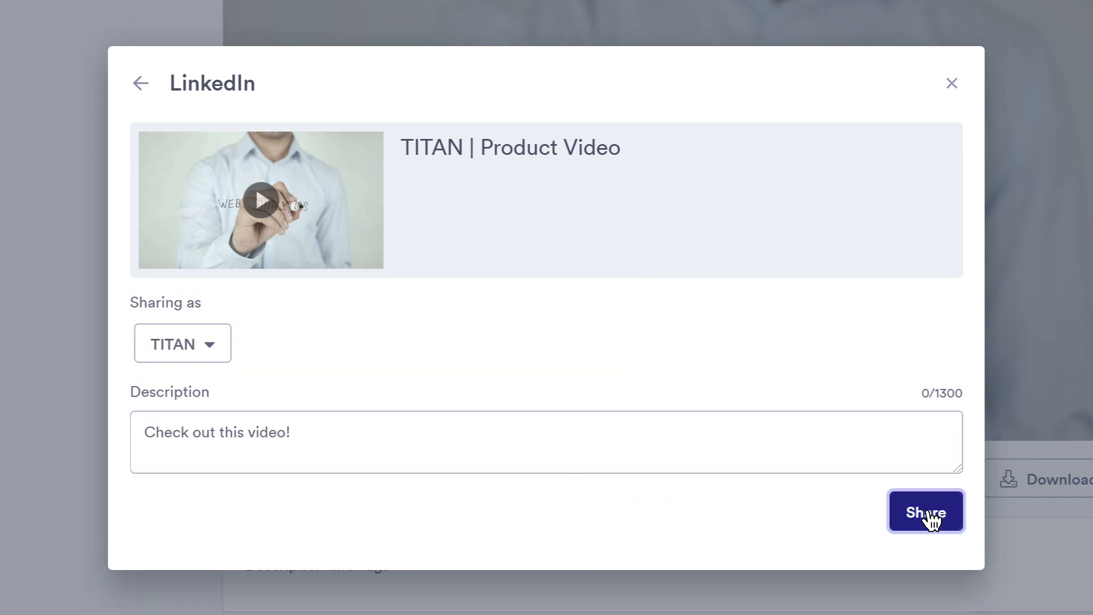
Share the video to the managed TITAN Company Page on LinkedIn with its description
{"action": "left_click", "coordinate": [926, 513]}
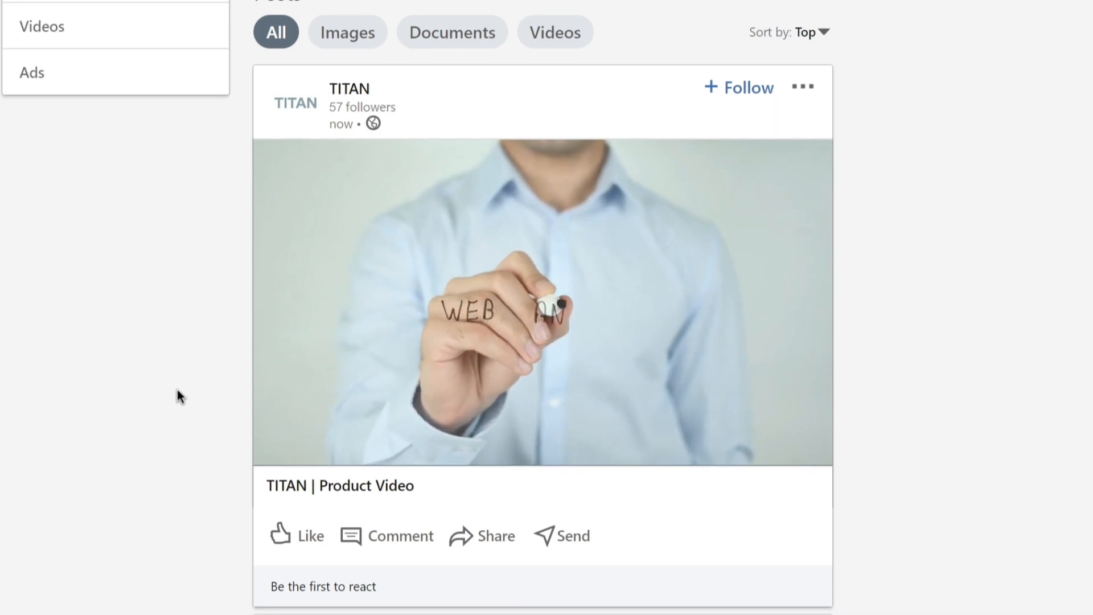